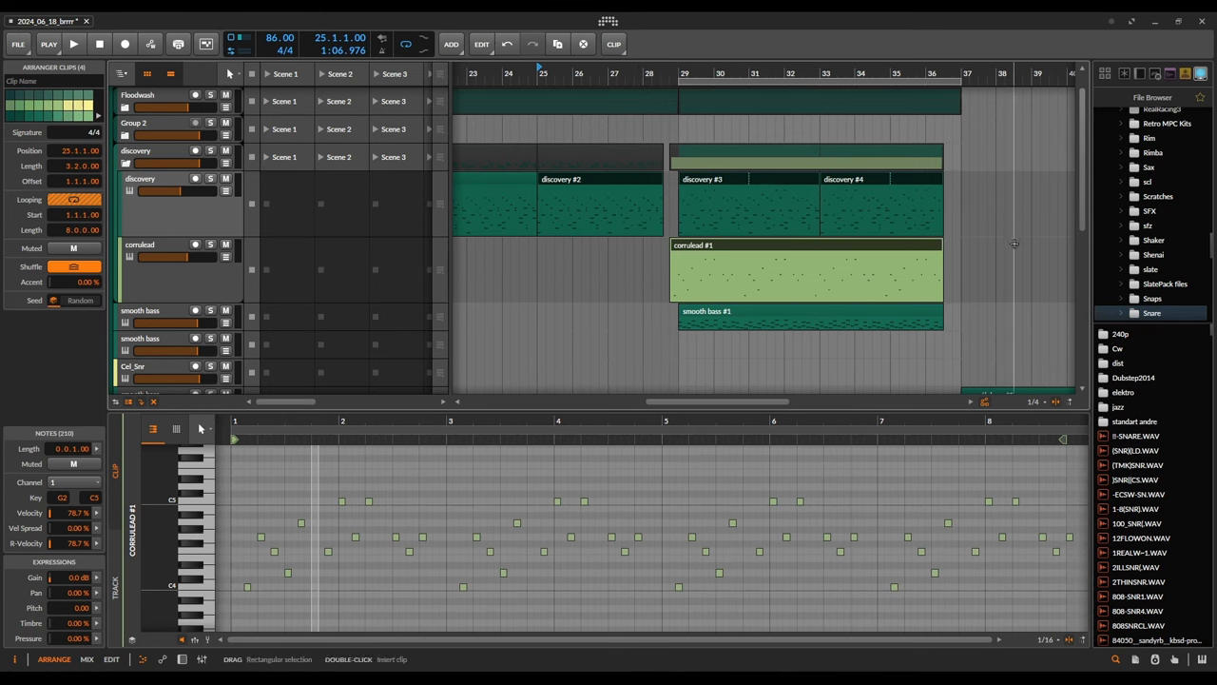
Focus the Spectral Compressor window with threshold at -27 dB, sidechain mode, 500:1 ratio.
click(72, 44)
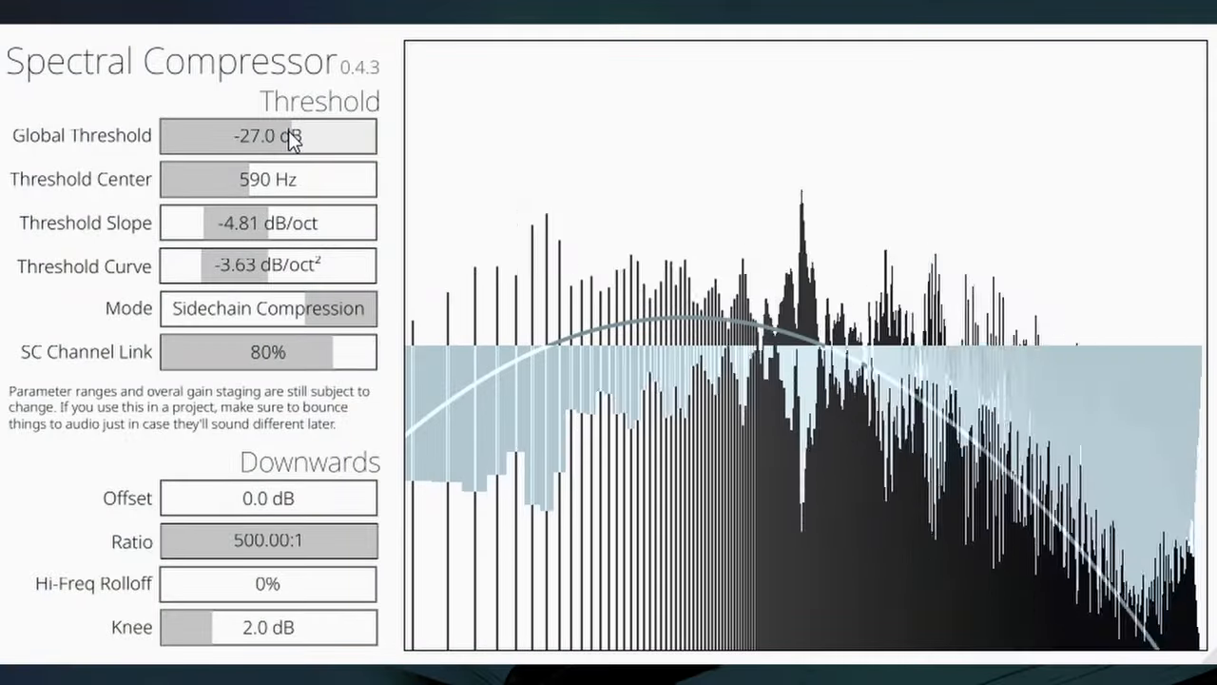
Settle the global threshold at -14.9 dB with the threshold centre at 725 Hz.
drag(268, 135, 268, 156)
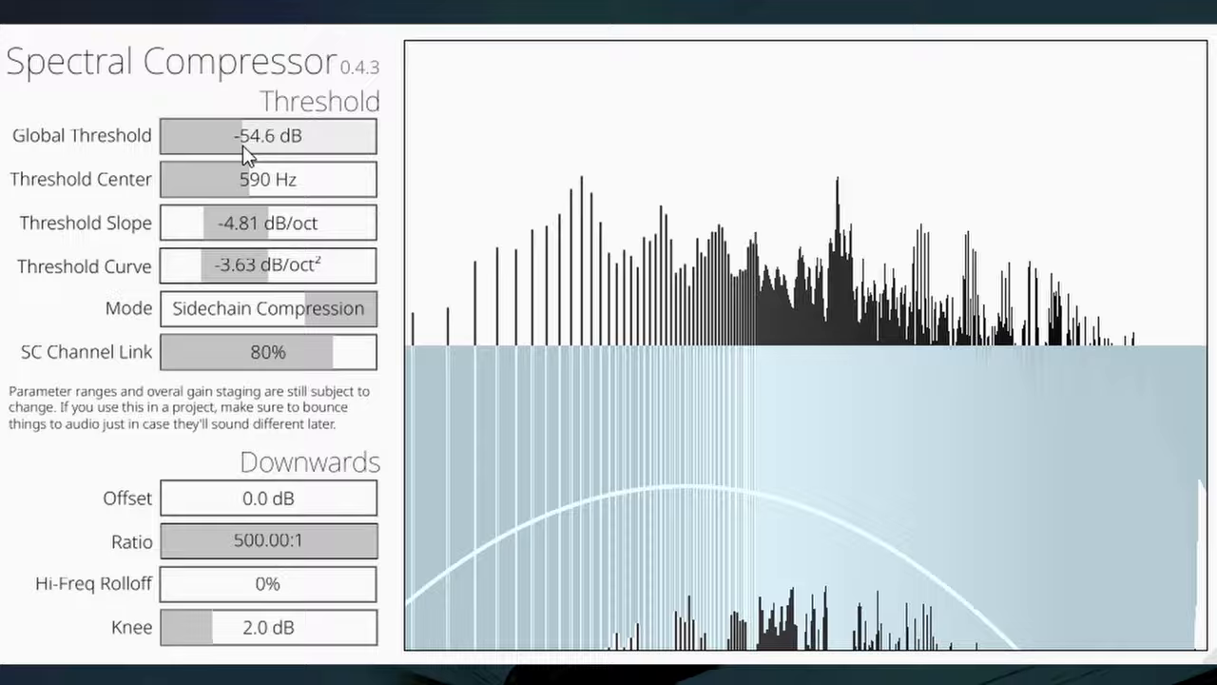
drag(243, 135, 352, 135)
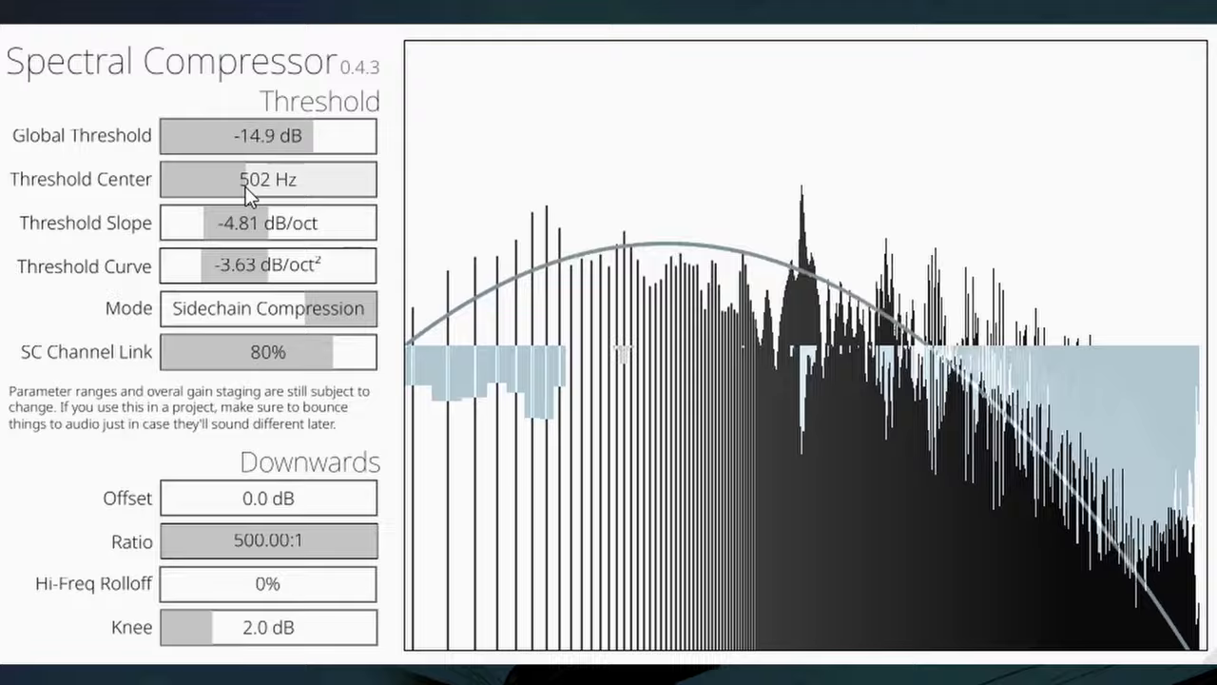
drag(270, 179, 323, 179)
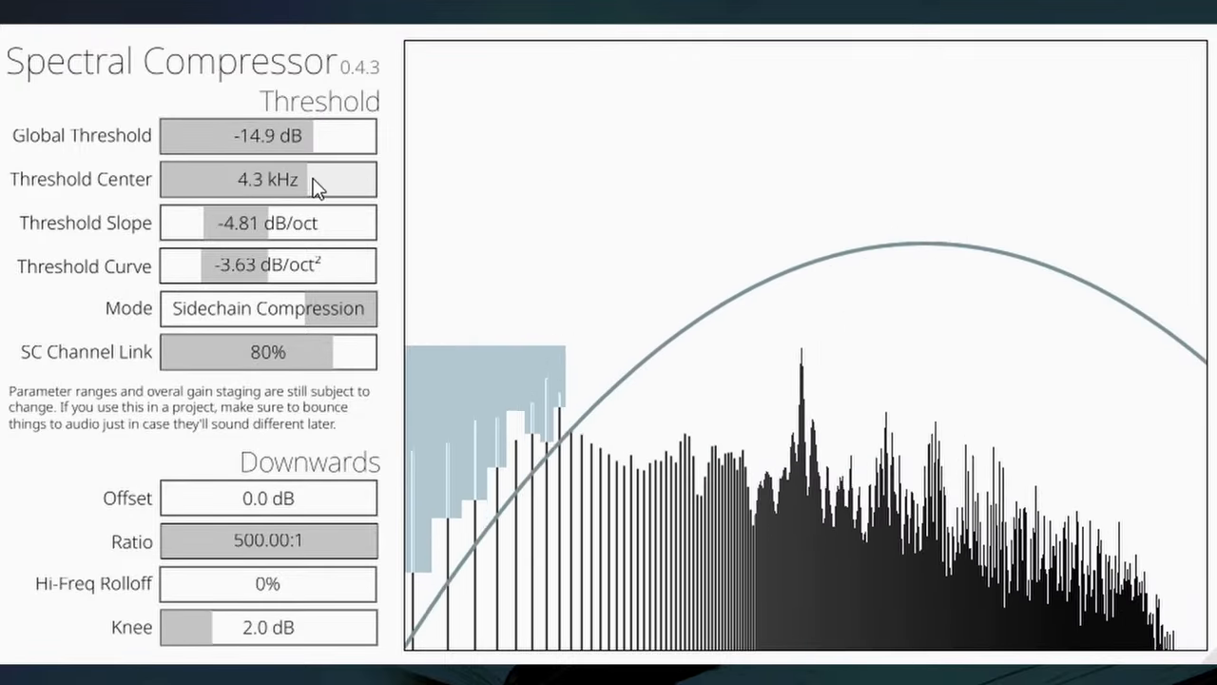
drag(313, 186, 313, 194)
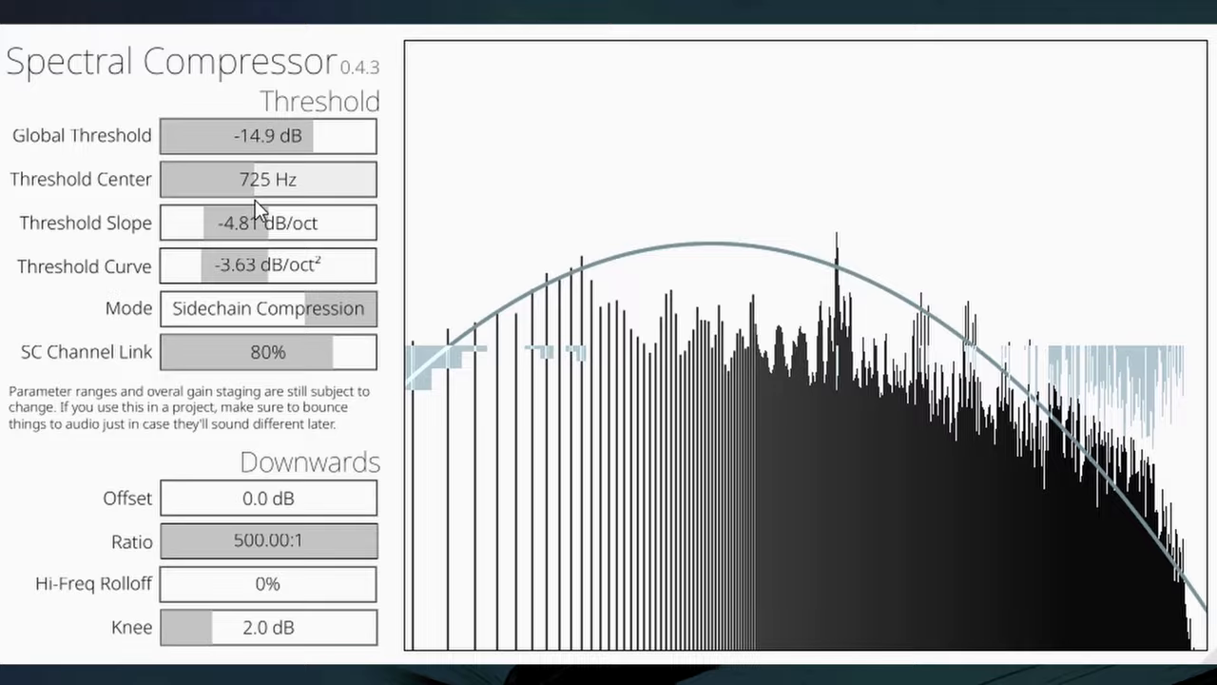
Set the threshold slope to about -2.31 dB/oct after trying 17.39 dB/oct.
drag(257, 223, 362, 223)
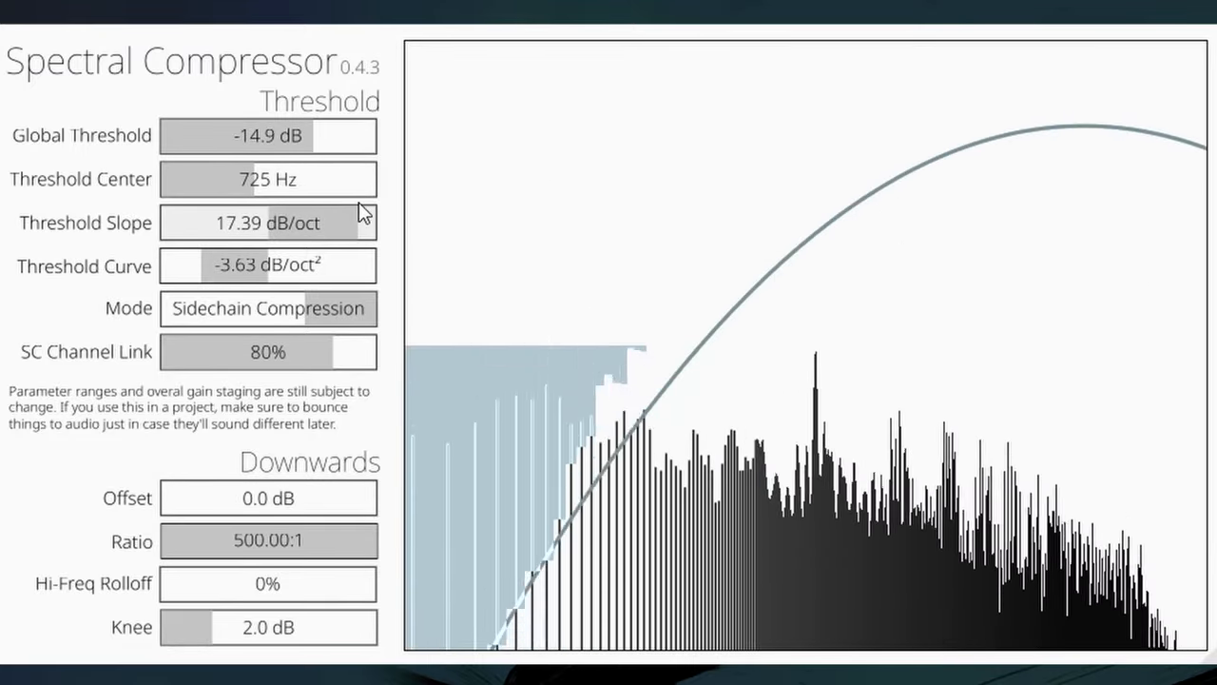
drag(361, 223, 181, 222)
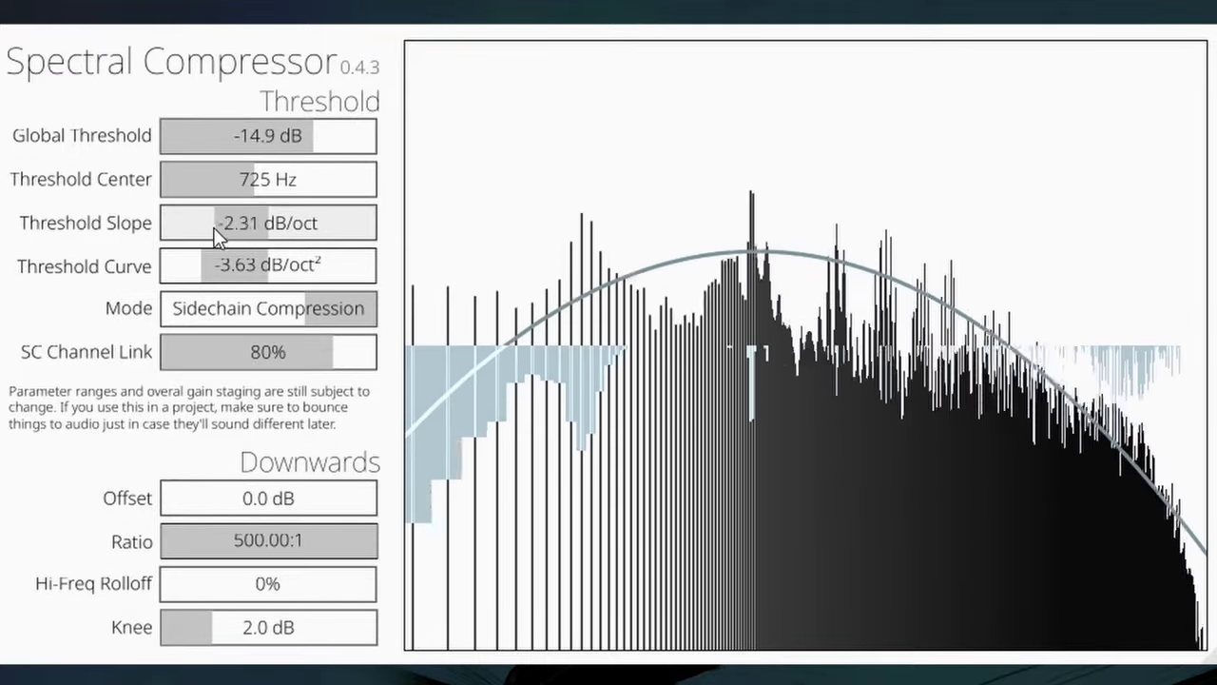
drag(268, 266, 278, 267)
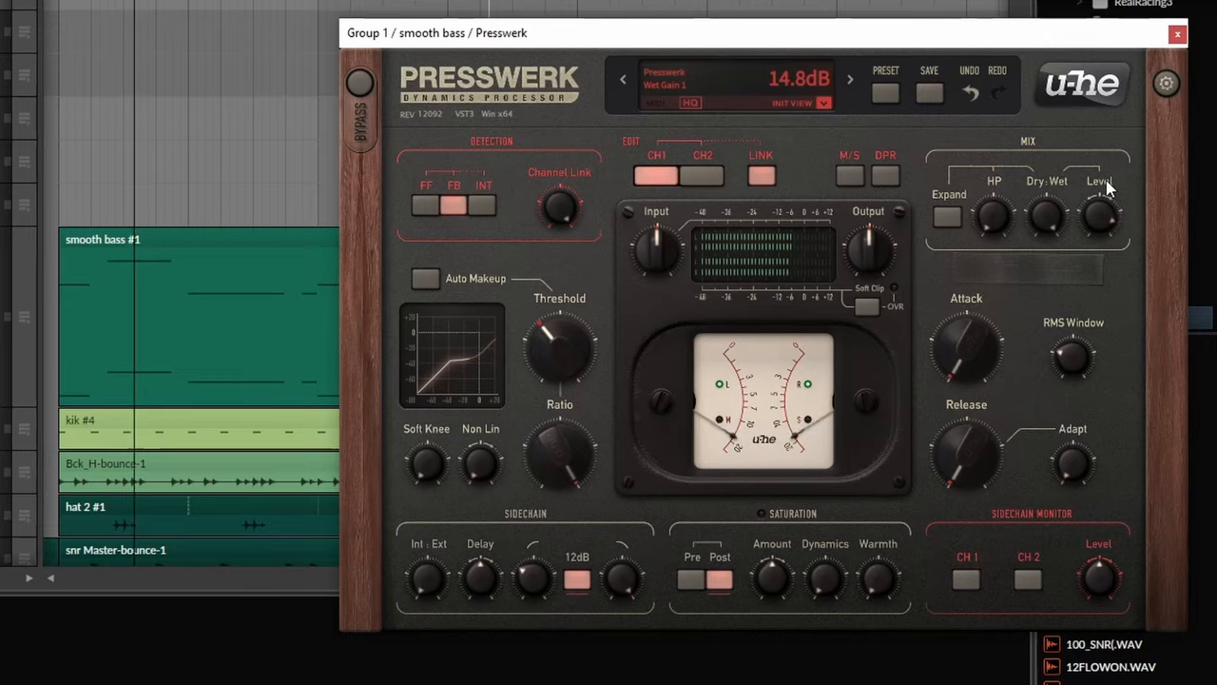
Raise the Presswerk wet signal gain on smooth bass to 14.8 dB.
drag(966, 352, 966, 343)
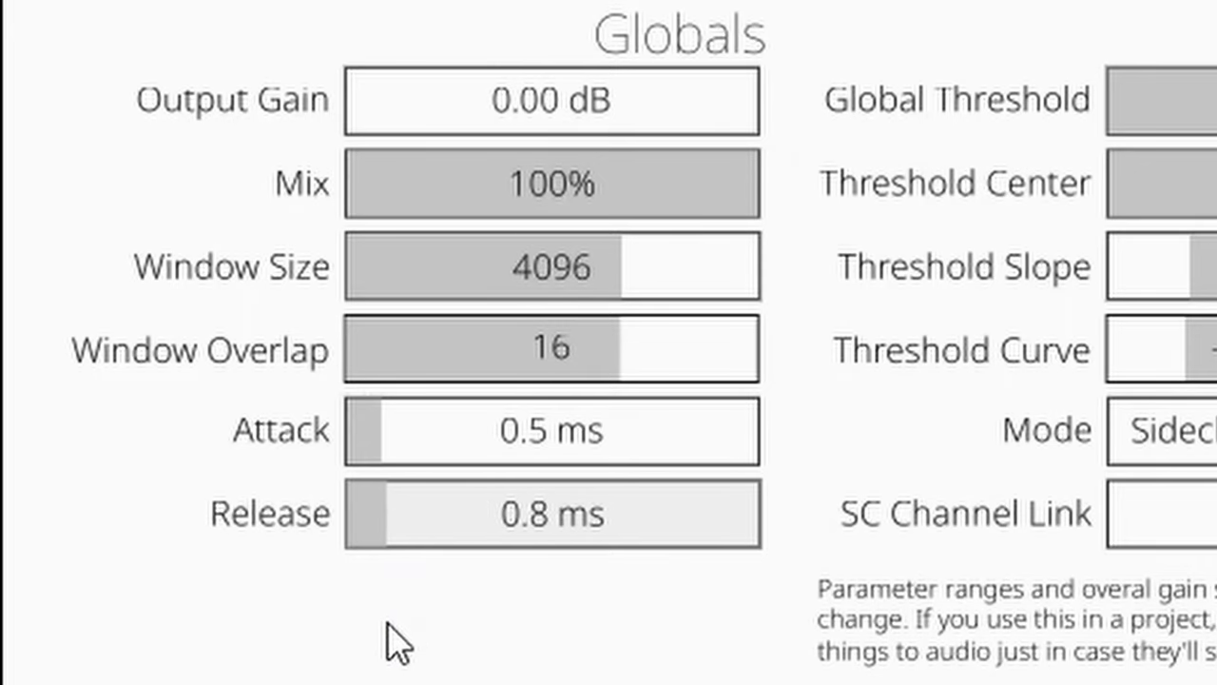
Adjust the release time to 0.8 ms alongside the 4096 window and 16x overlap.
drag(376, 513, 457, 514)
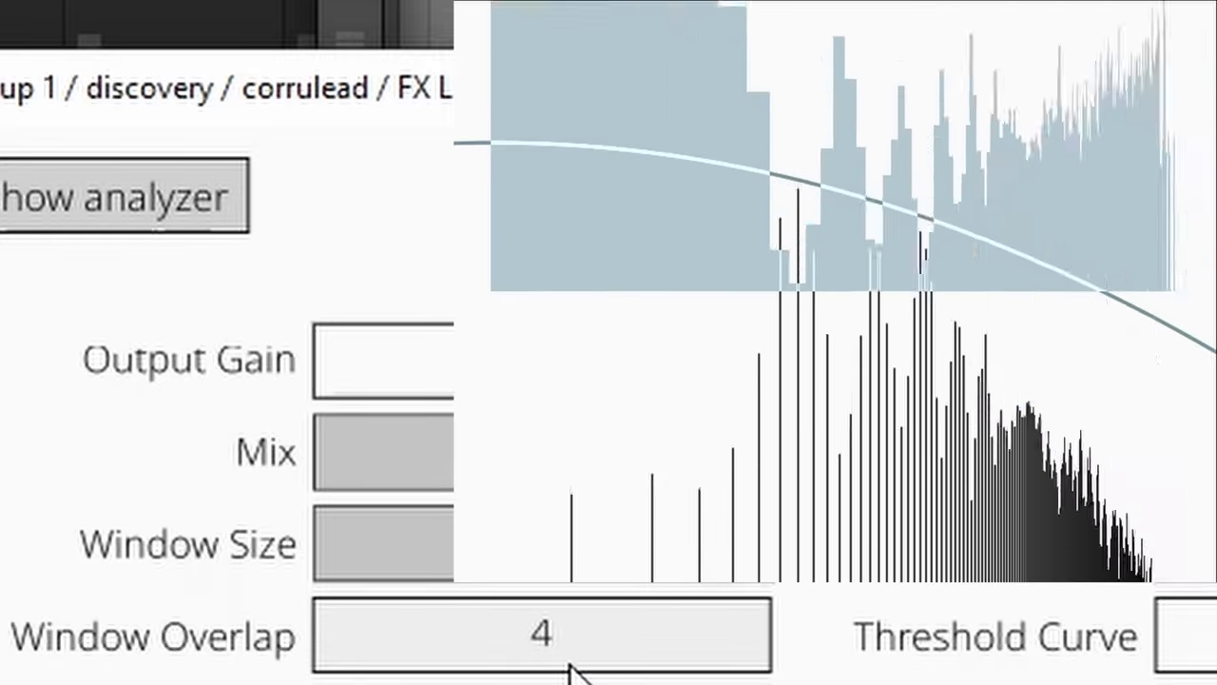
Change the window overlap to 4 on the corrulead FX Spectral Compressor.
drag(571, 635, 771, 635)
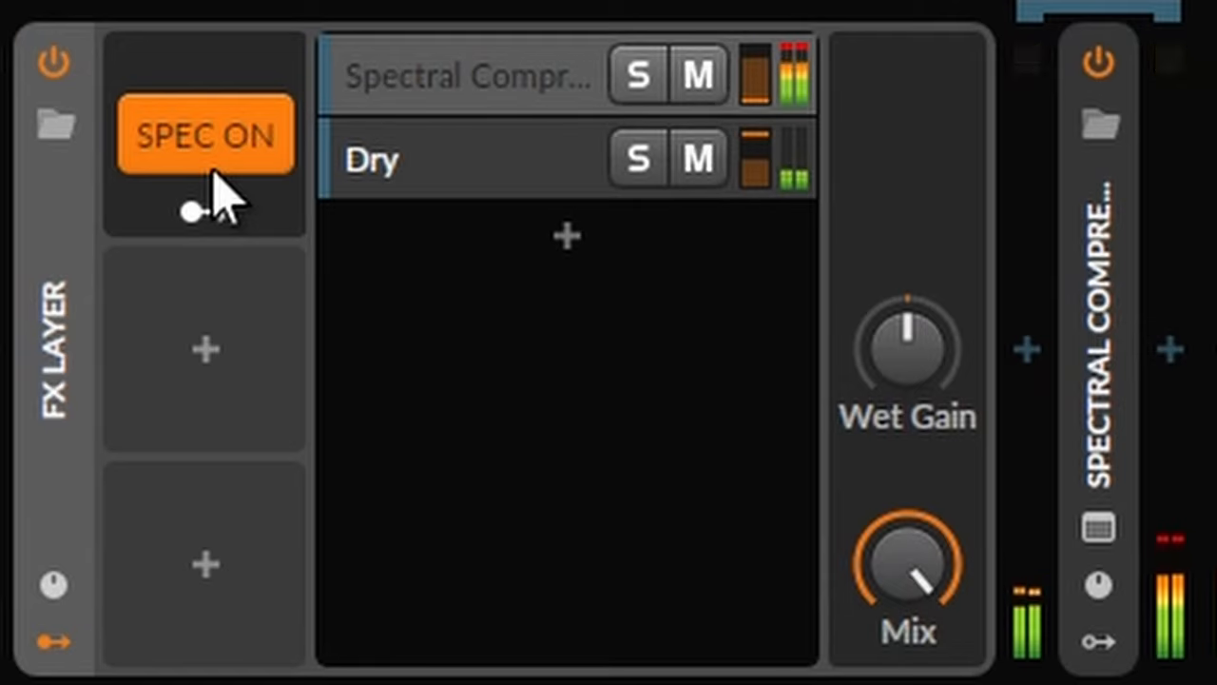
Toggle the SPEC ON macro repeatedly to A/B the compressed corrulead against the dry layer.
click(204, 135)
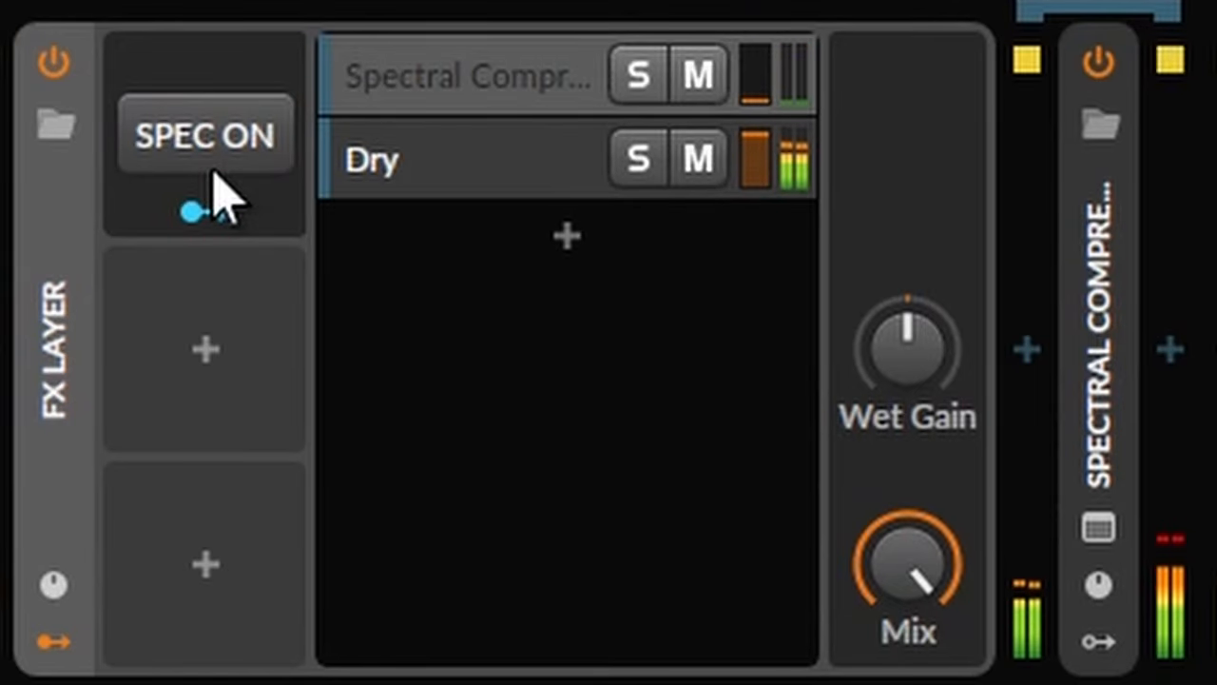
click(203, 134)
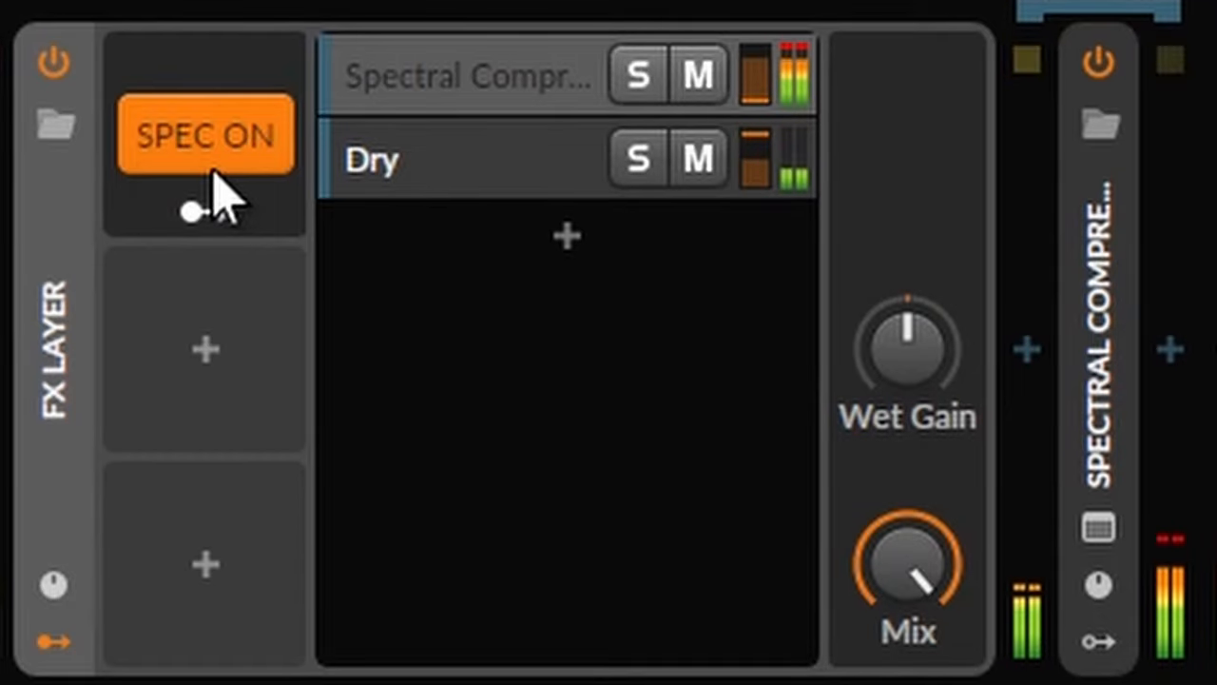
click(203, 133)
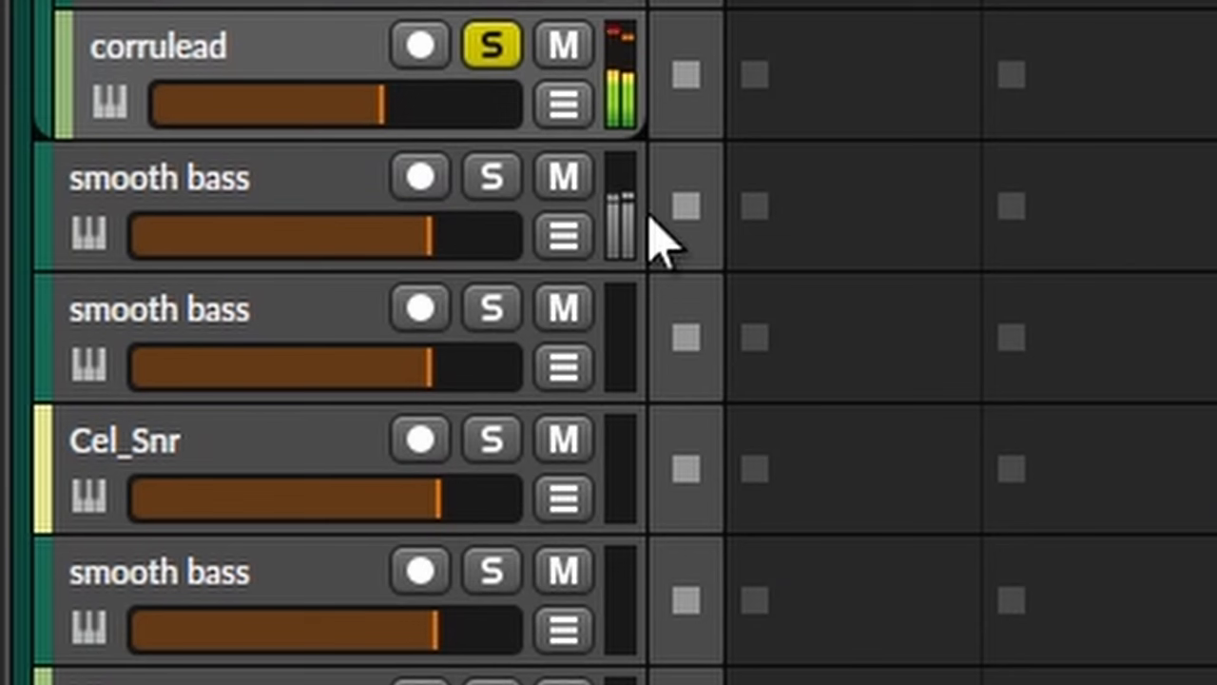
click(491, 46)
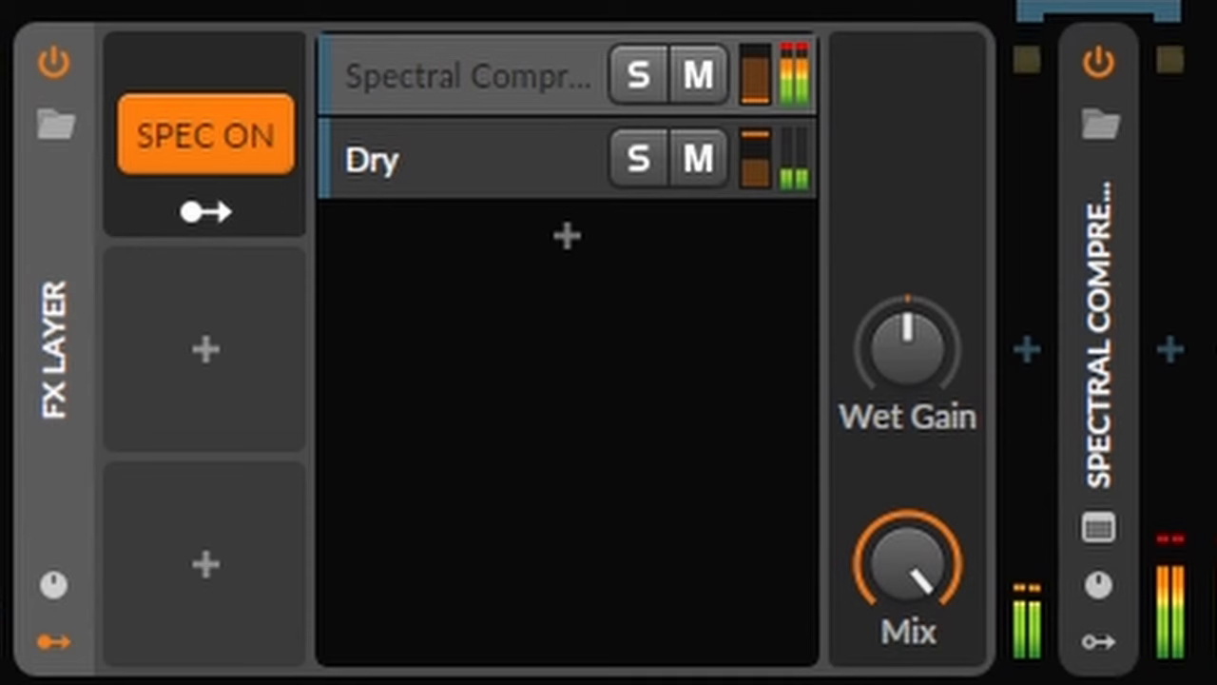
click(203, 133)
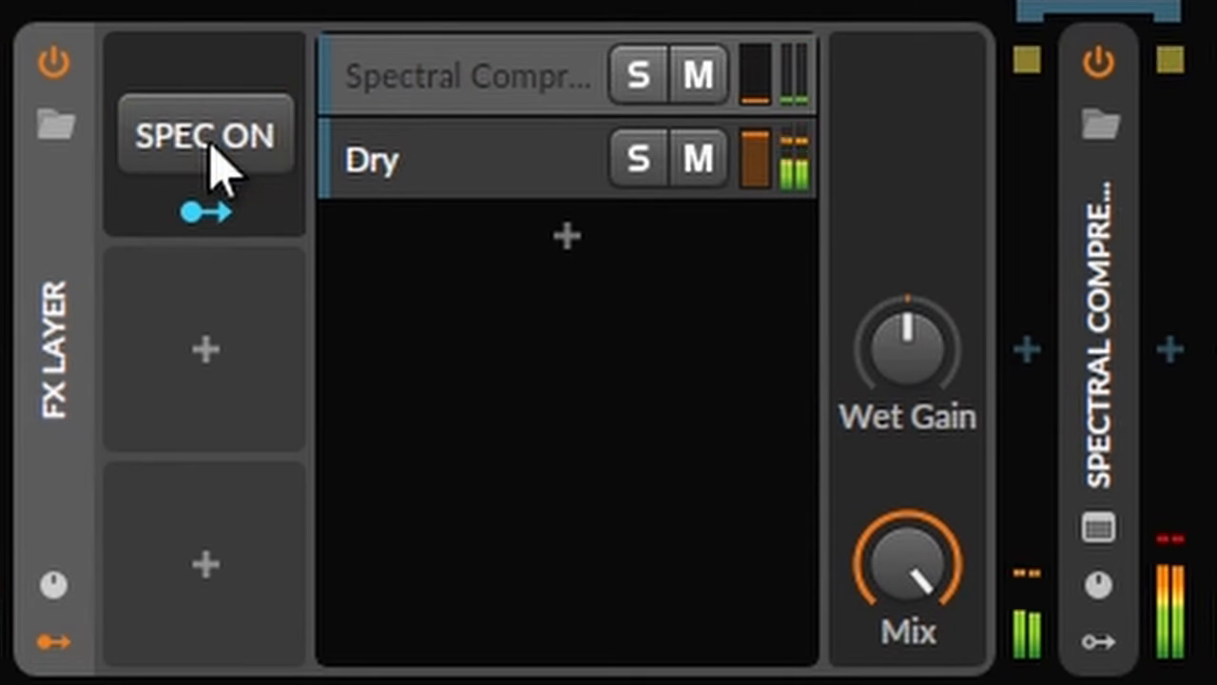
click(205, 135)
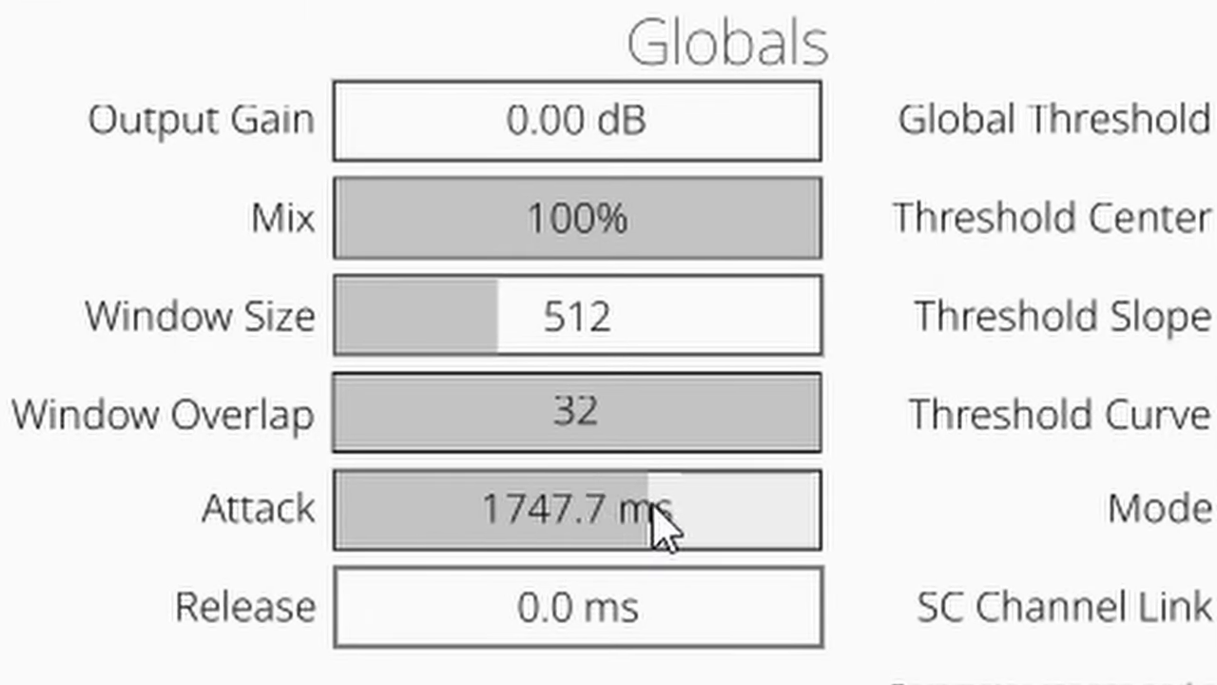
Lengthen the attack to about 1747.7 ms with release at 0.0 ms.
drag(650, 509, 381, 509)
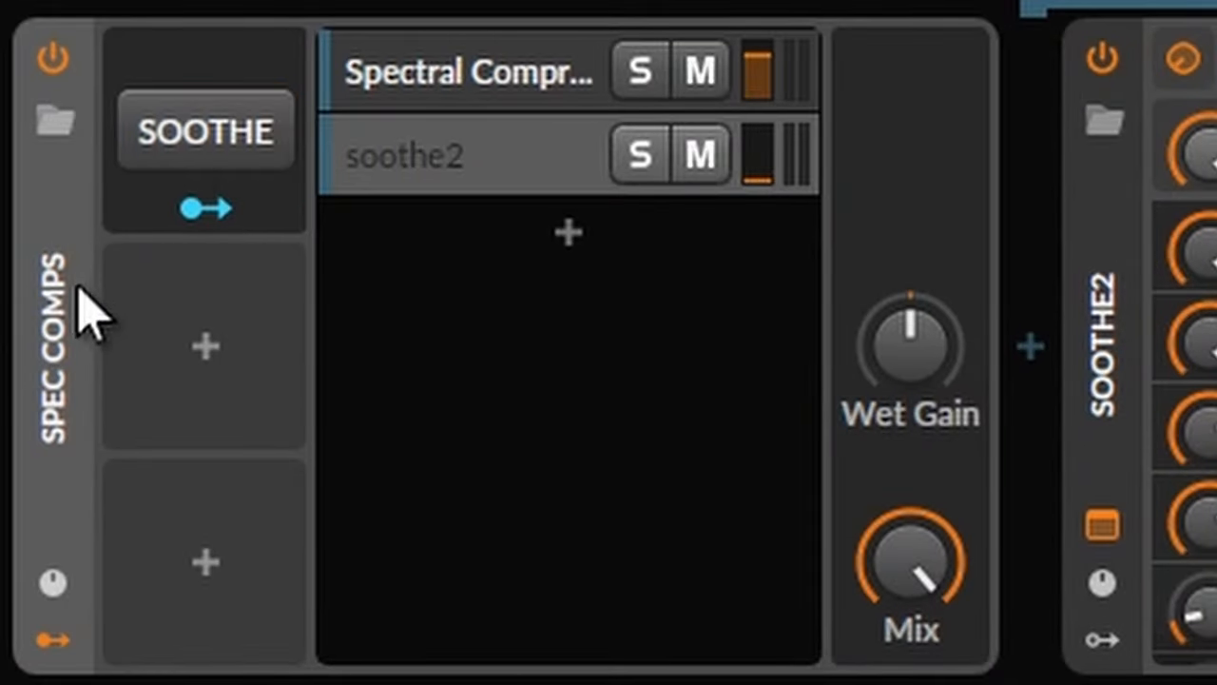
mouse_move(73, 339)
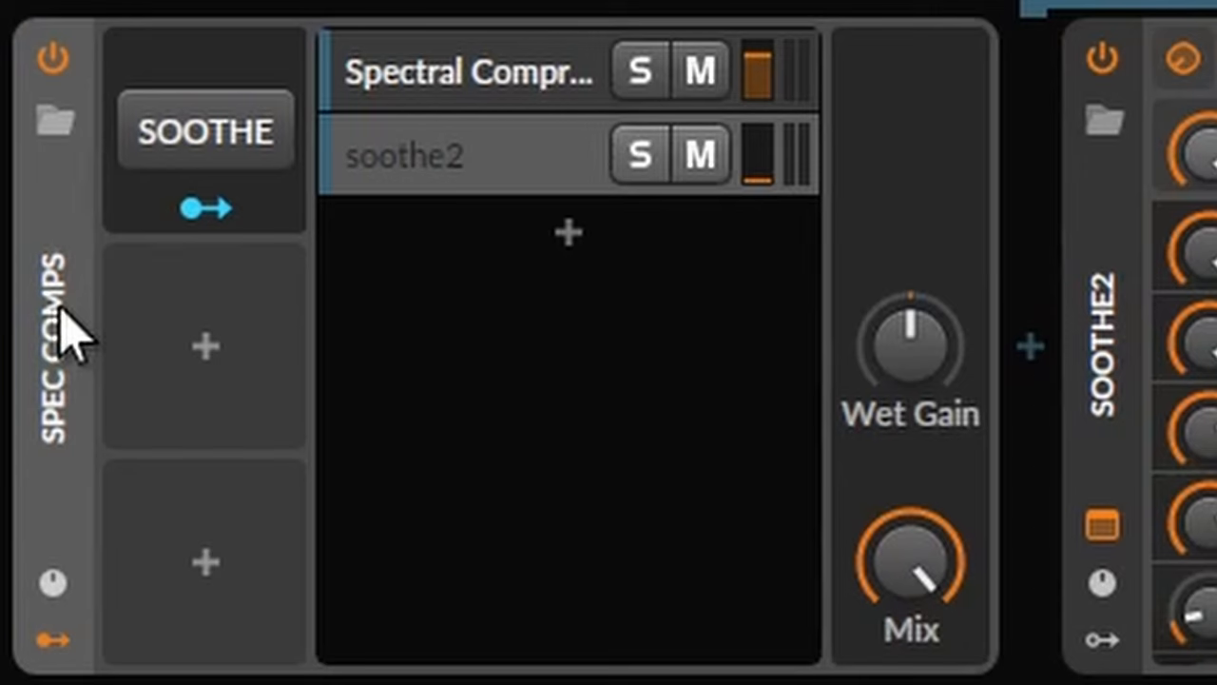
mouse_move(66, 343)
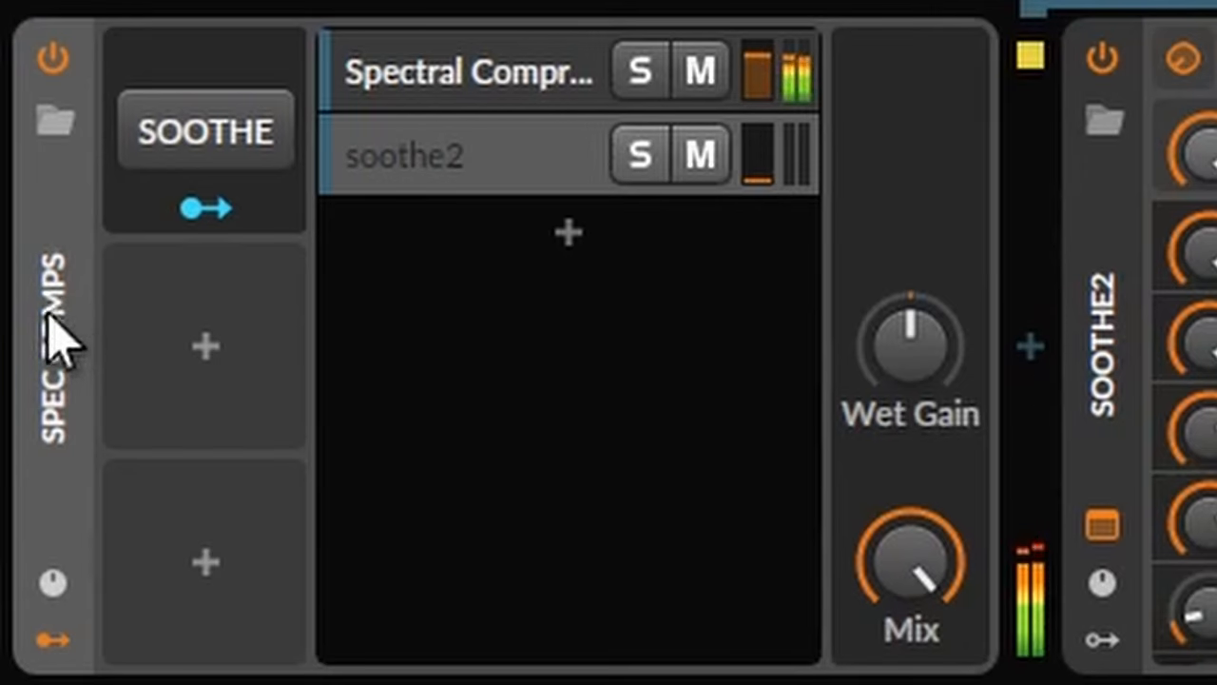
mouse_move(61, 342)
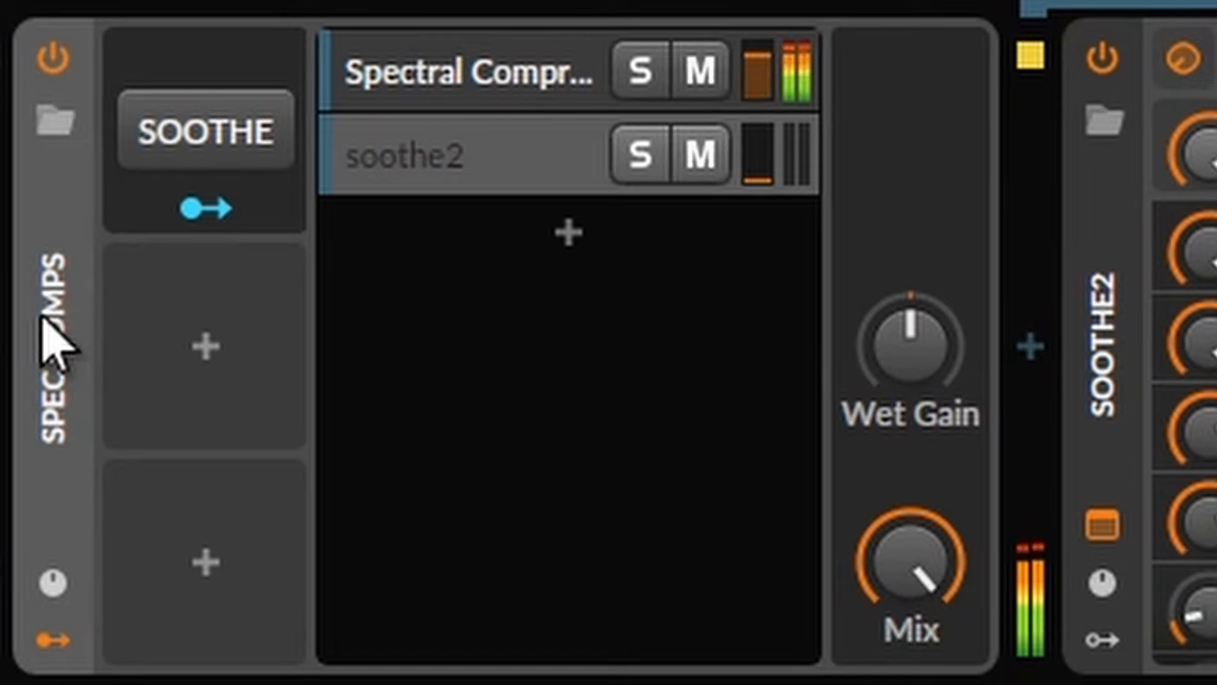
Flip the SOOTHE macro repeatedly to A/B the Spectral Compressor layer against soothe2.
click(205, 132)
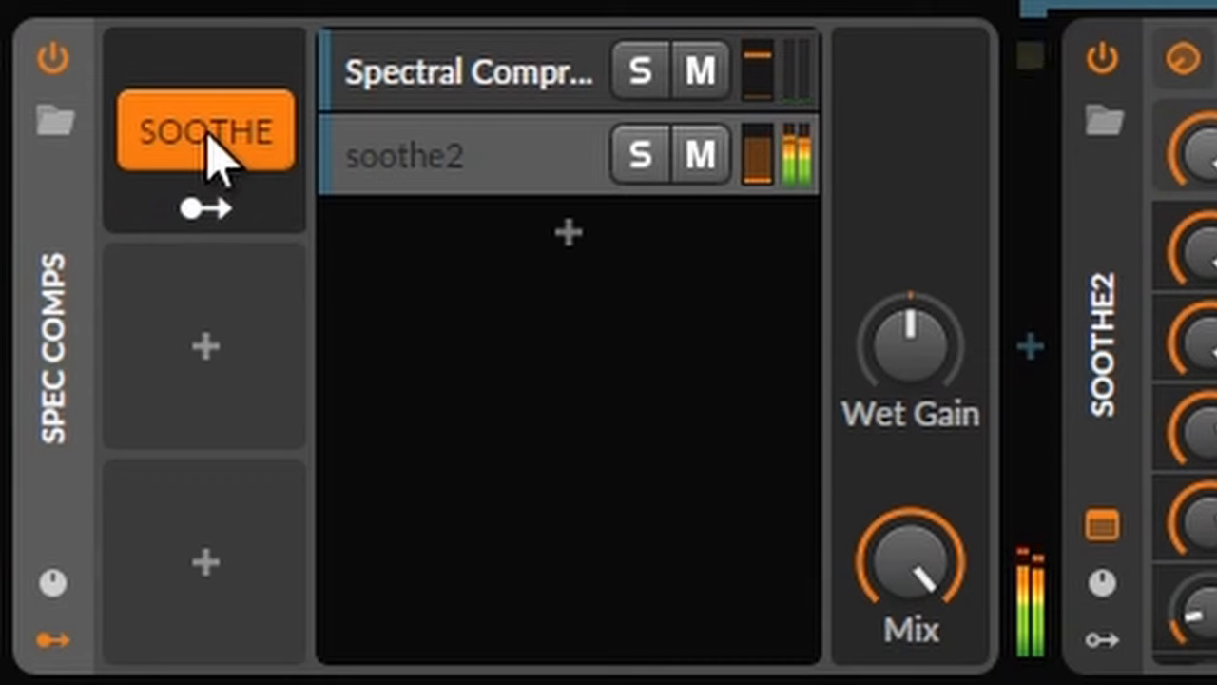
click(204, 129)
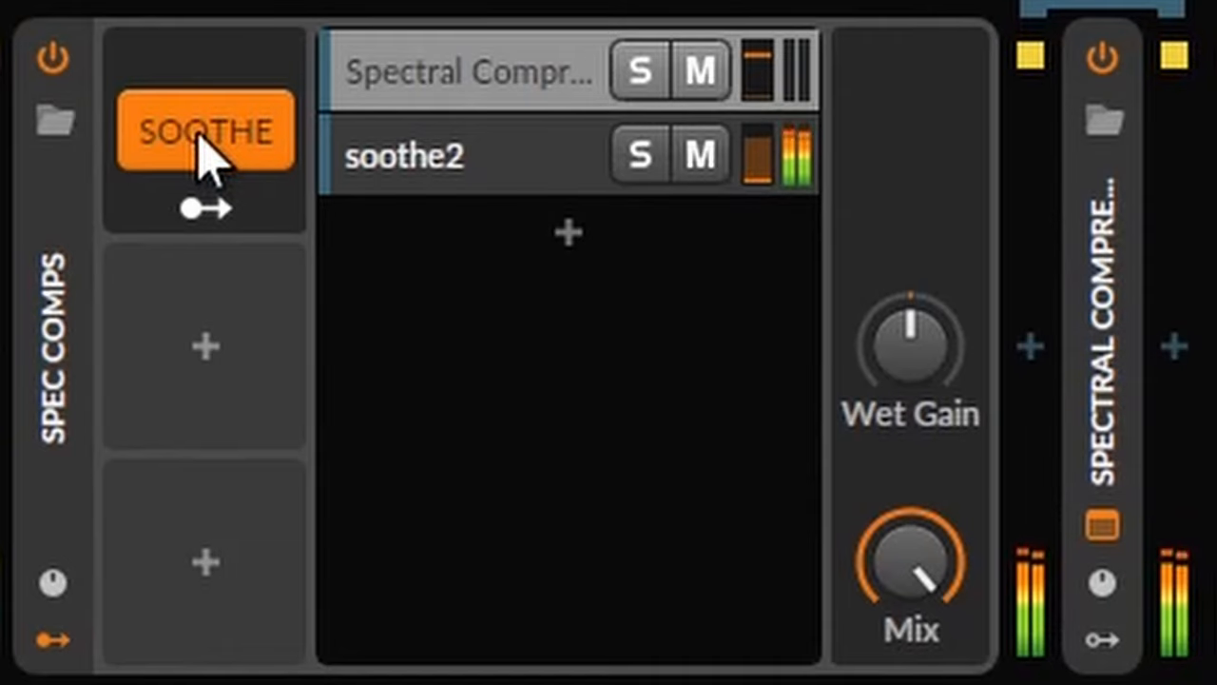
click(205, 129)
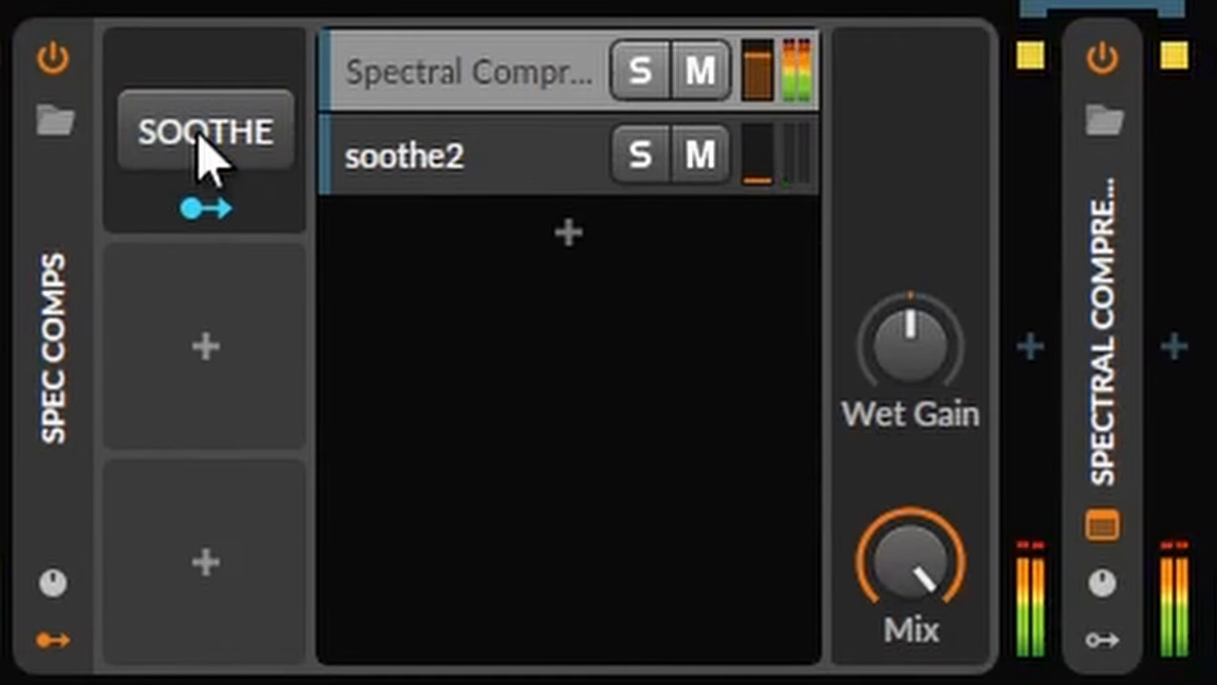
click(205, 132)
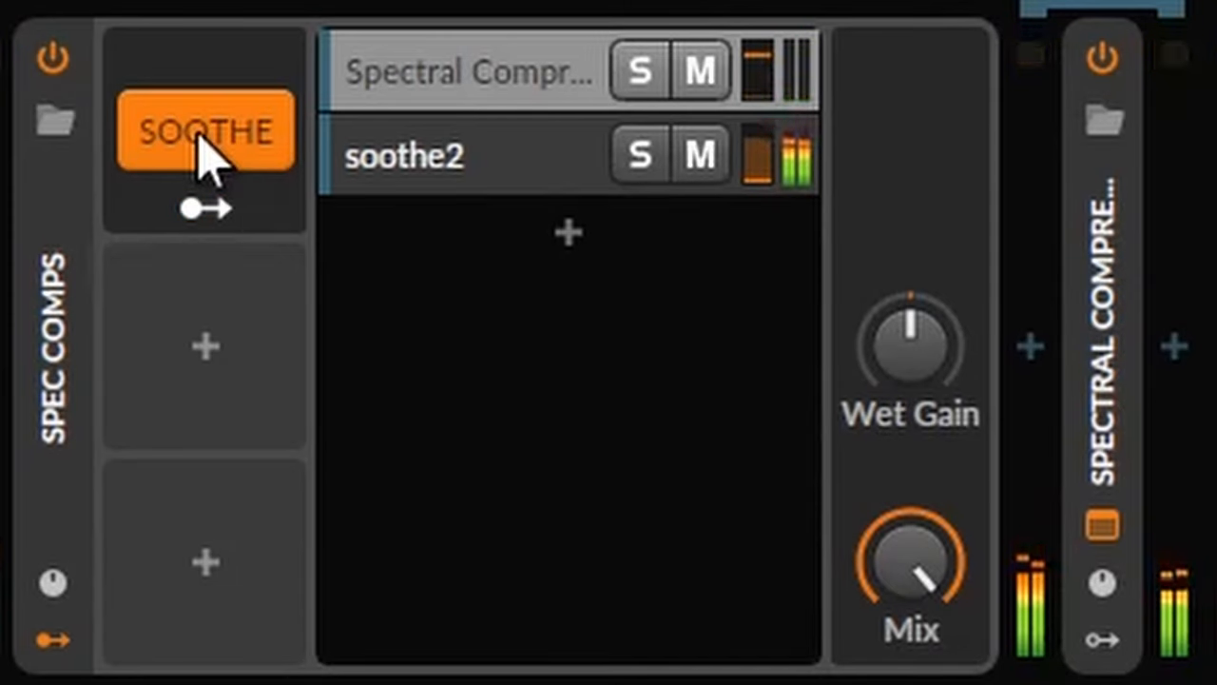
click(205, 129)
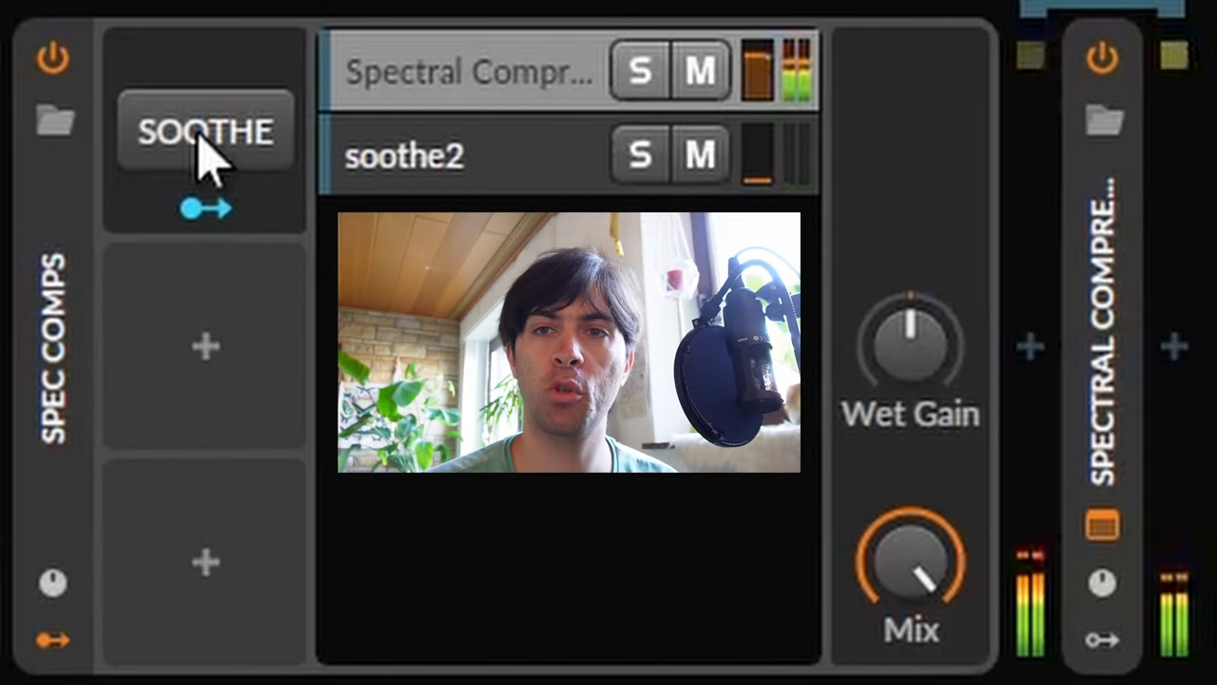
click(206, 132)
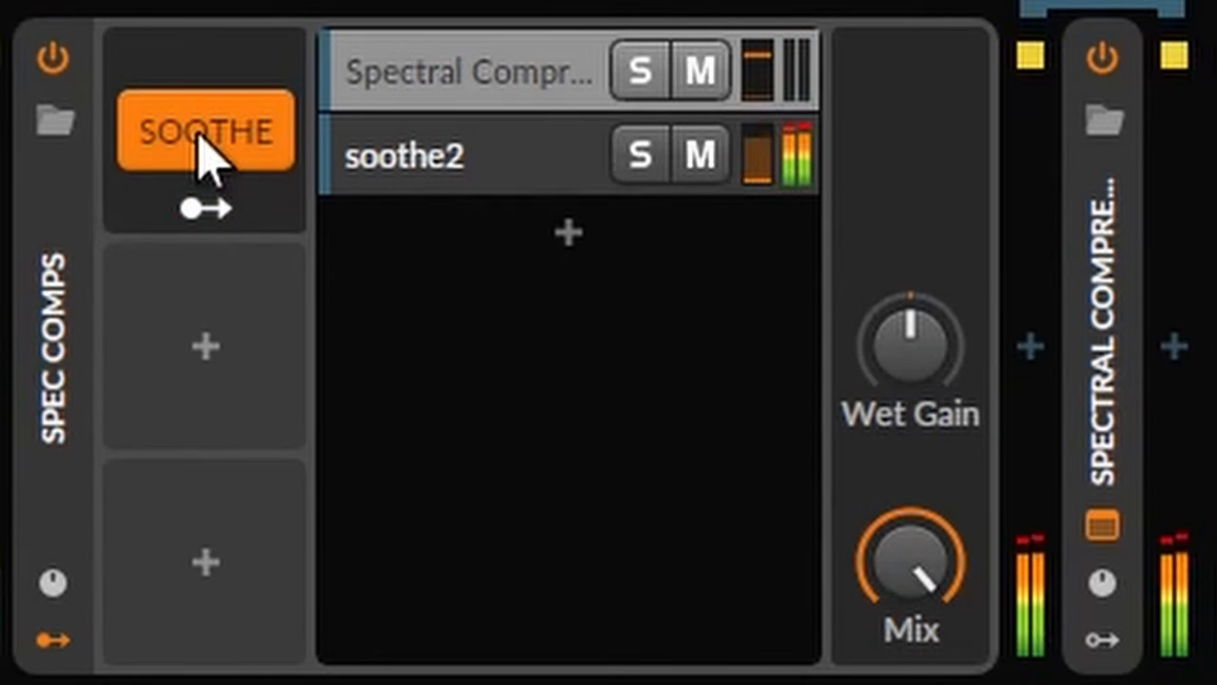
click(203, 131)
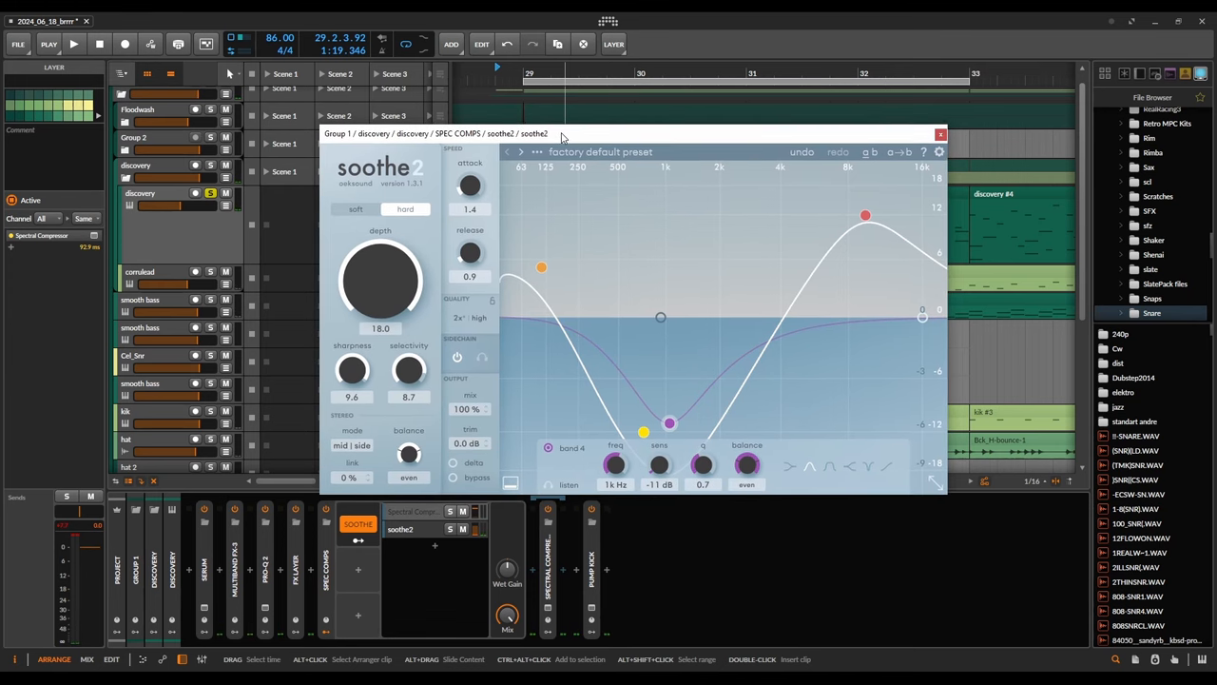
Focus the soothe2 plugin window for the SPEC COMPS chain.
click(72, 44)
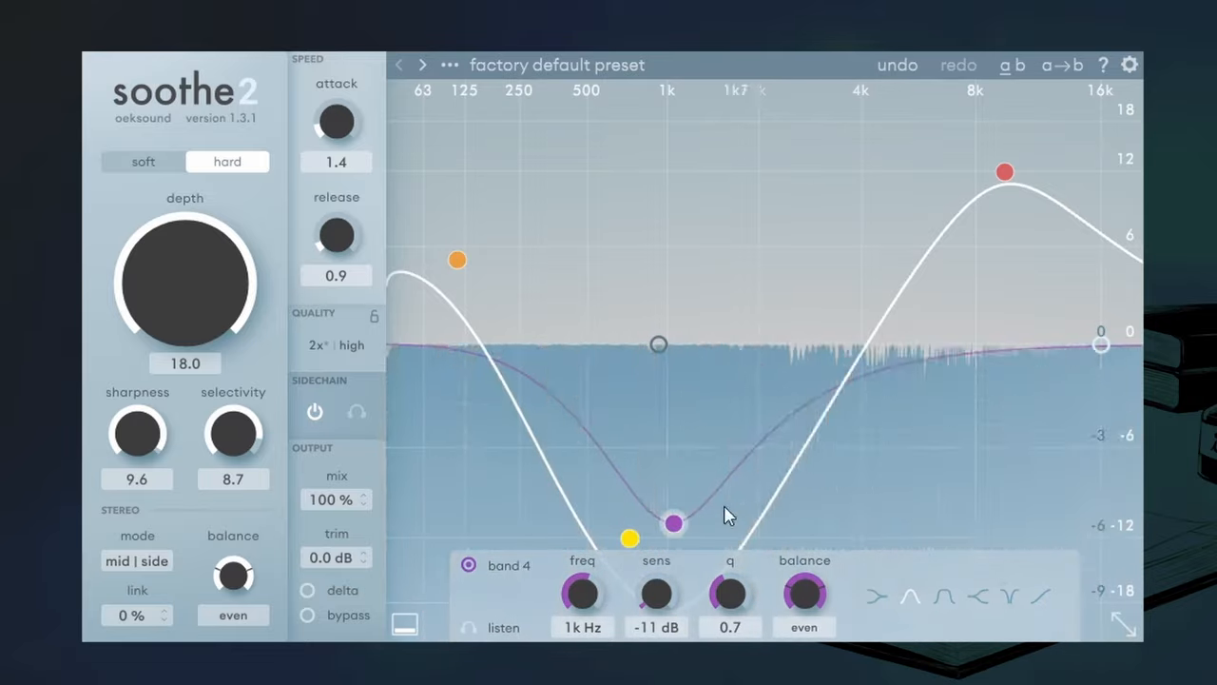
Sweep band 4 around and settle it near 1.1 kHz at -10 dB sensitivity.
drag(673, 524, 917, 181)
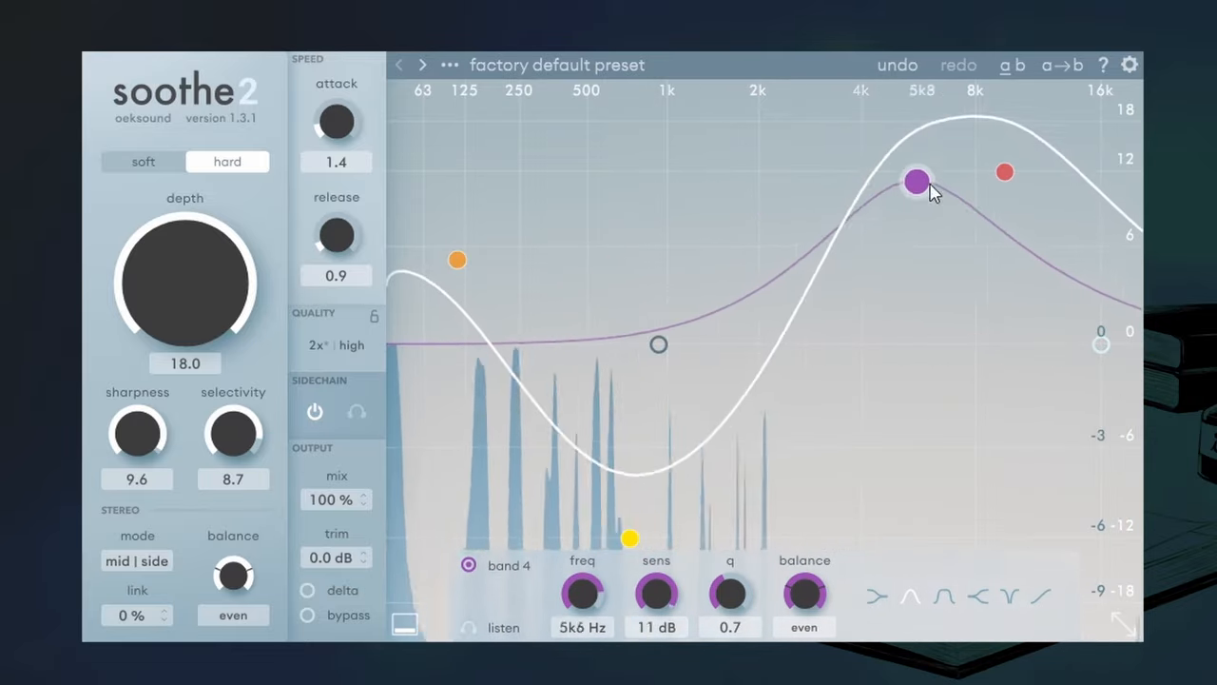
drag(917, 181, 765, 472)
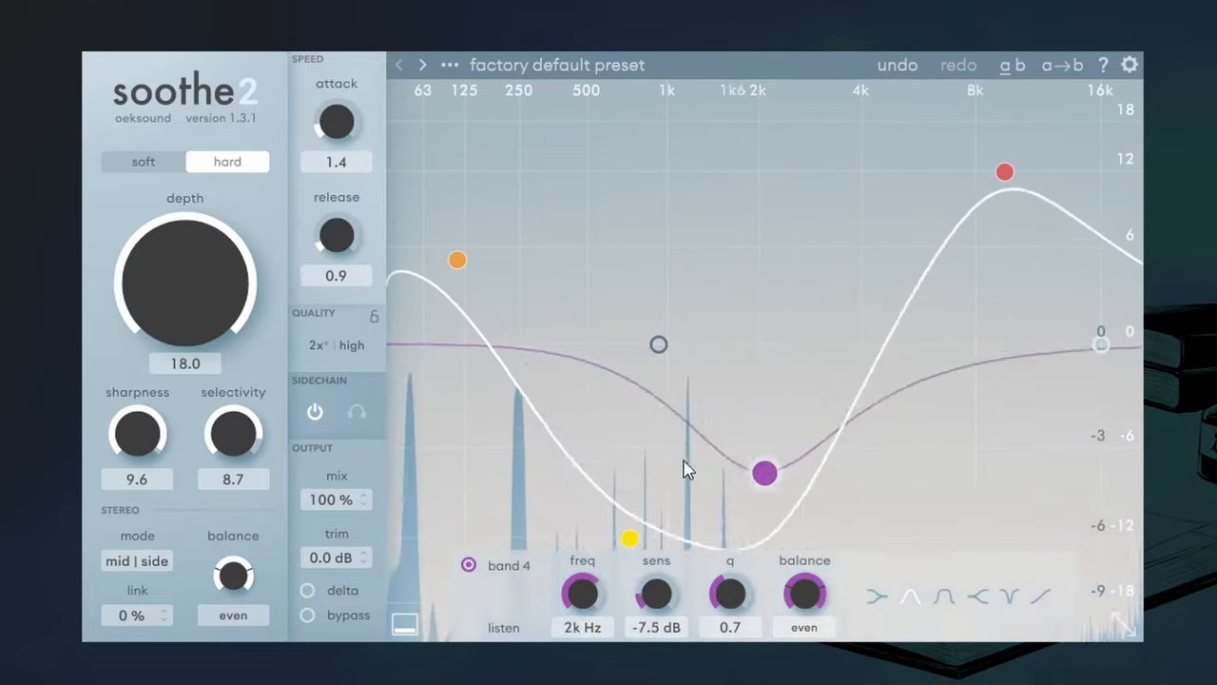
drag(765, 472, 683, 503)
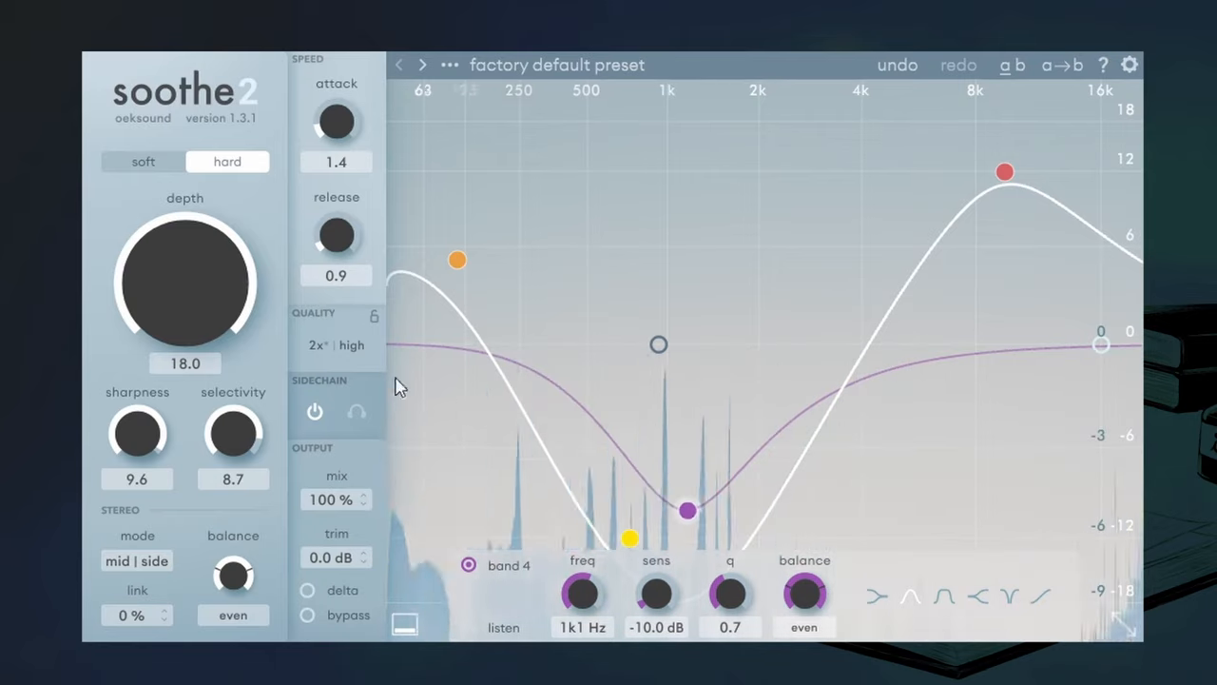
Lower sharpness to 8.2 and bring selectivity to about 5.2.
drag(137, 429, 144, 458)
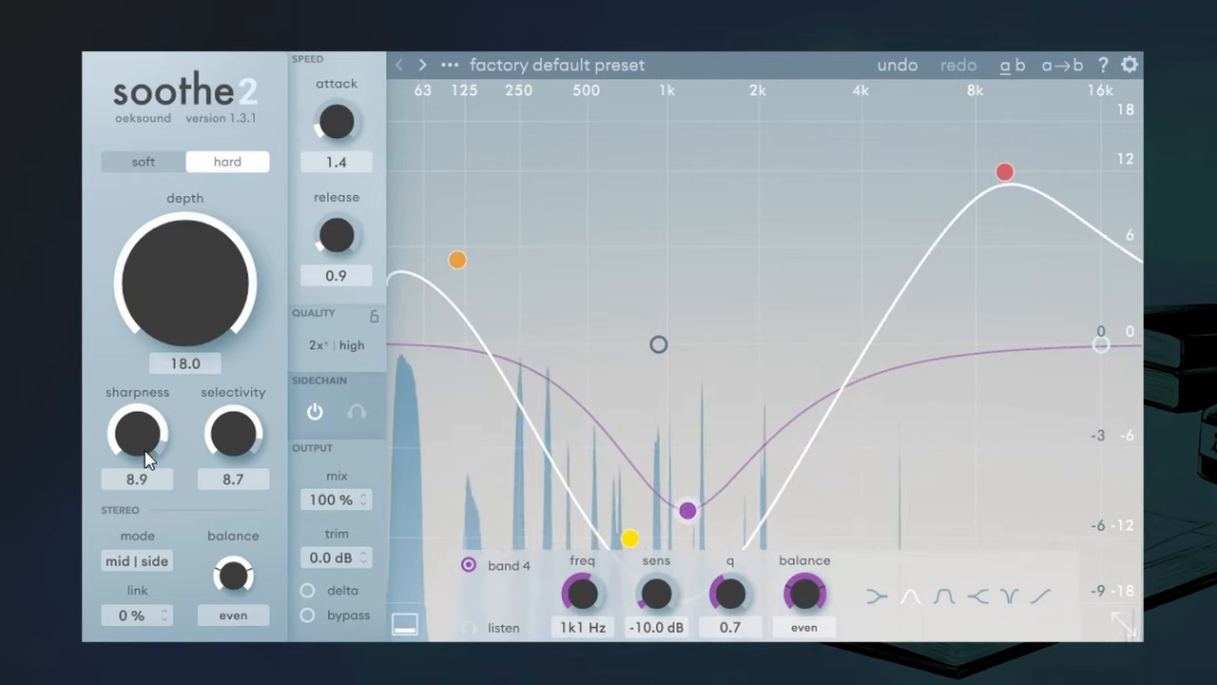
drag(137, 434, 143, 462)
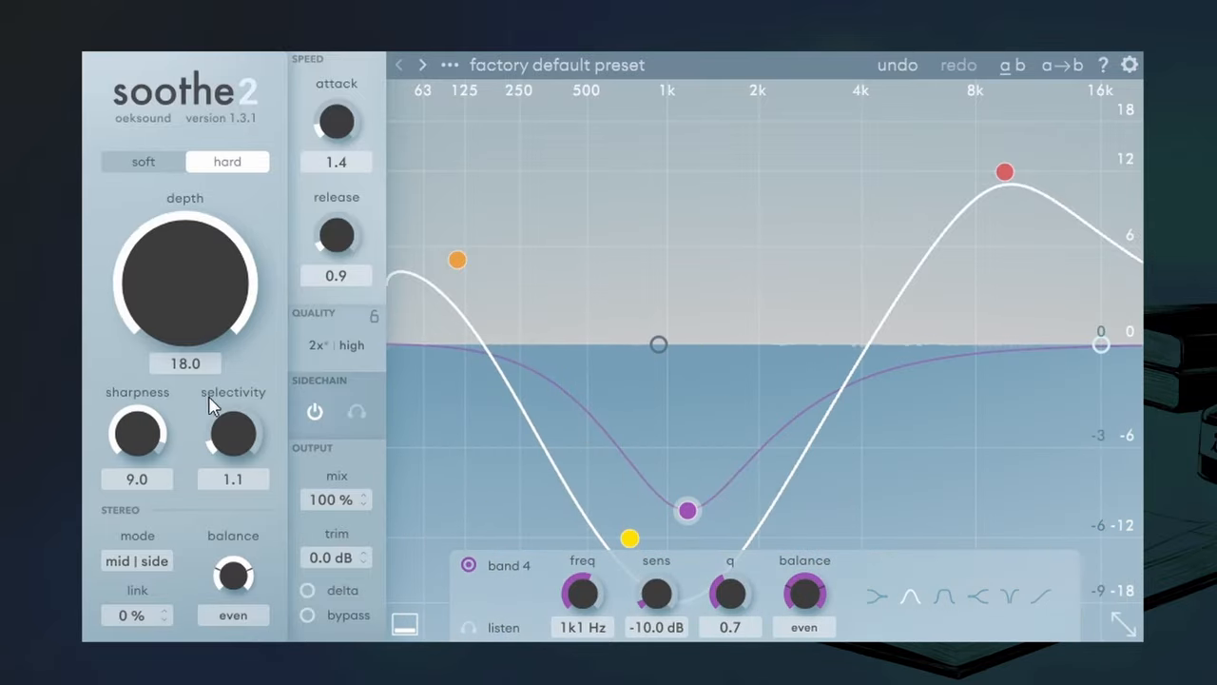
drag(232, 434, 243, 409)
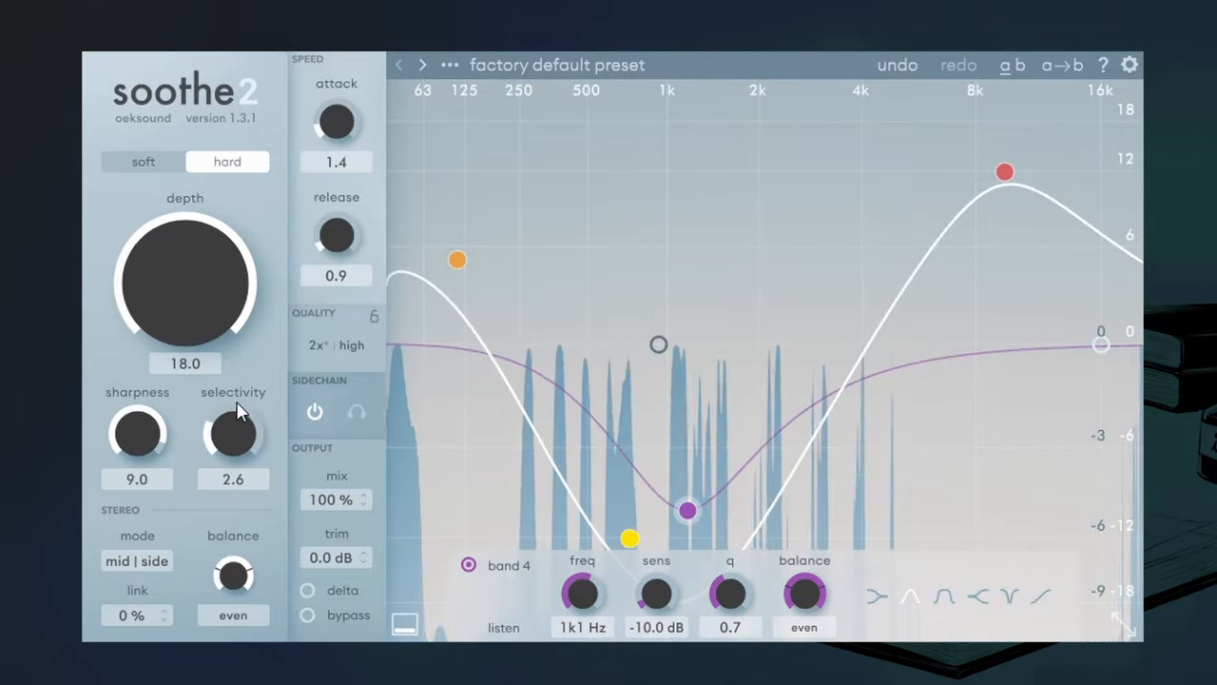
drag(232, 433, 238, 409)
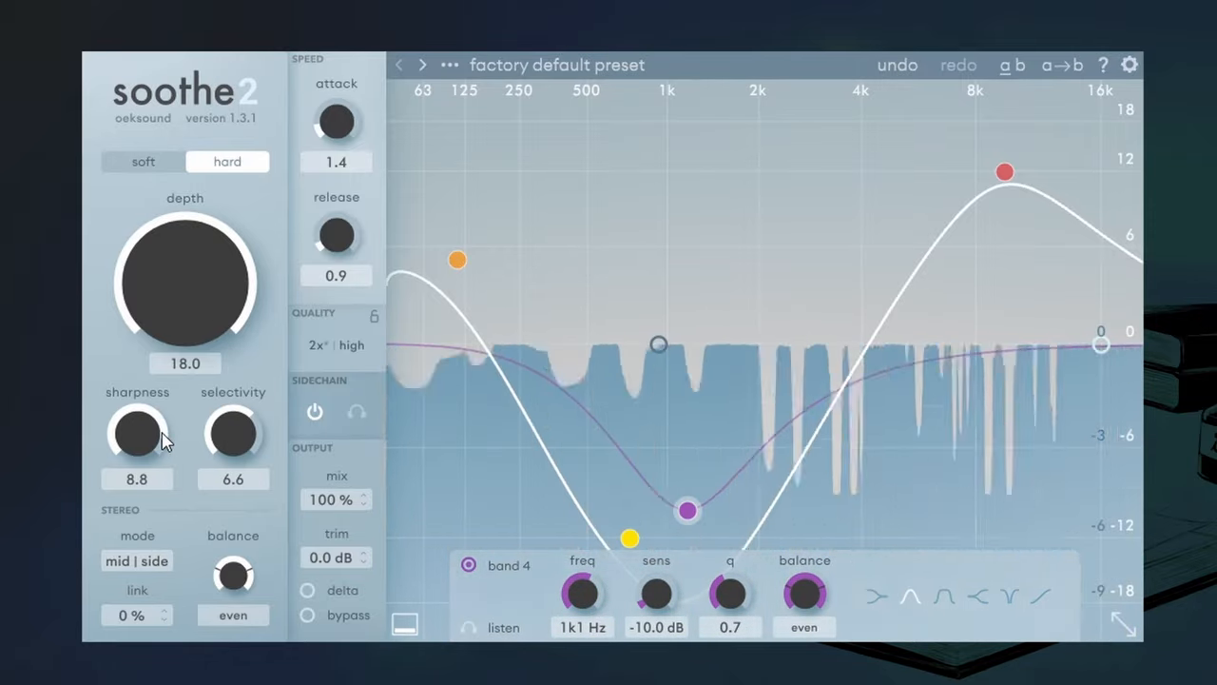
drag(232, 434, 244, 466)
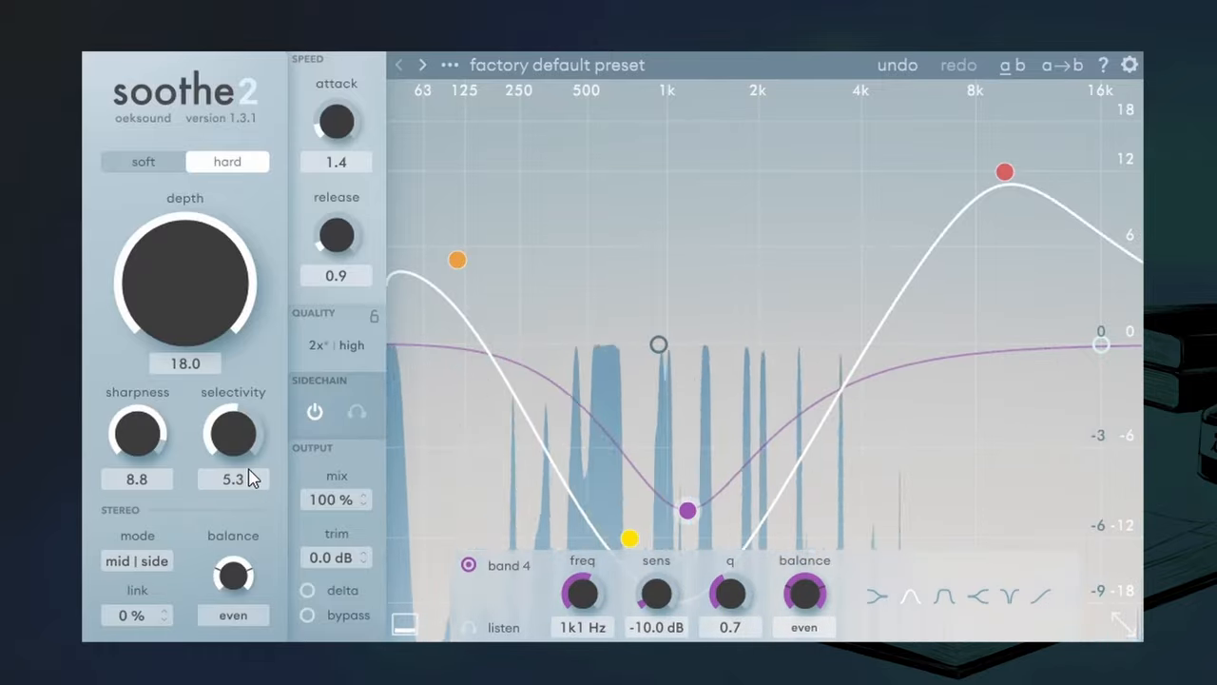
drag(137, 434, 143, 441)
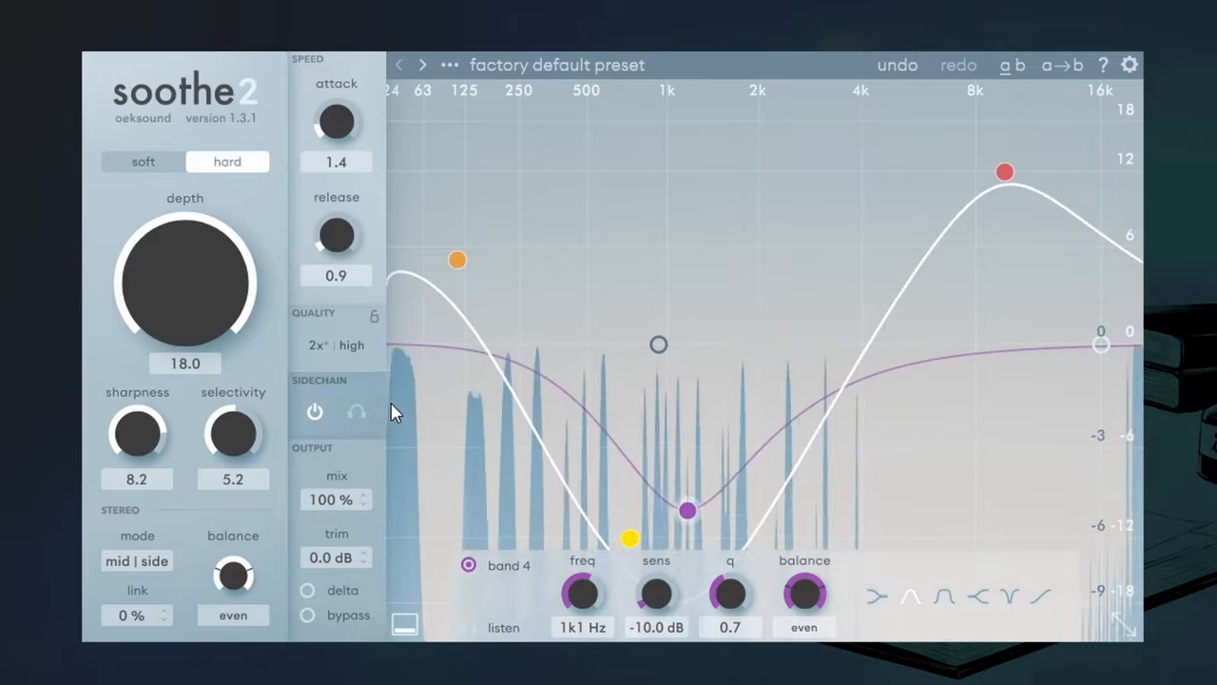
mouse_move(357, 411)
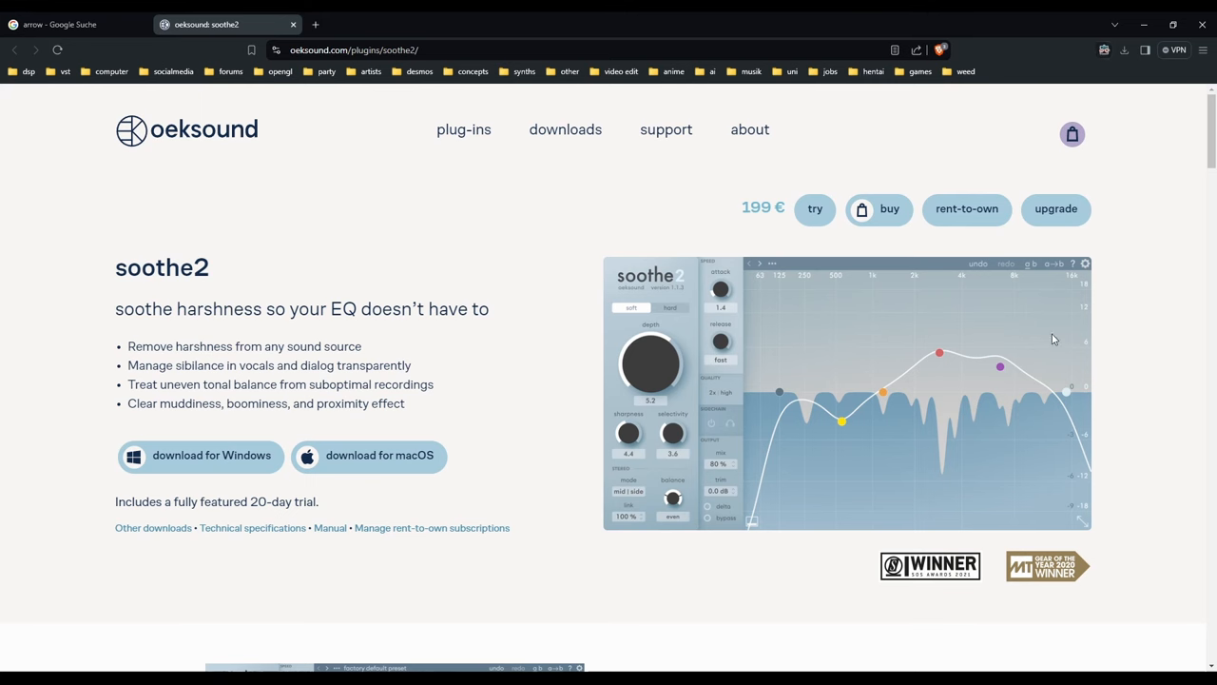
mouse_move(1148, 401)
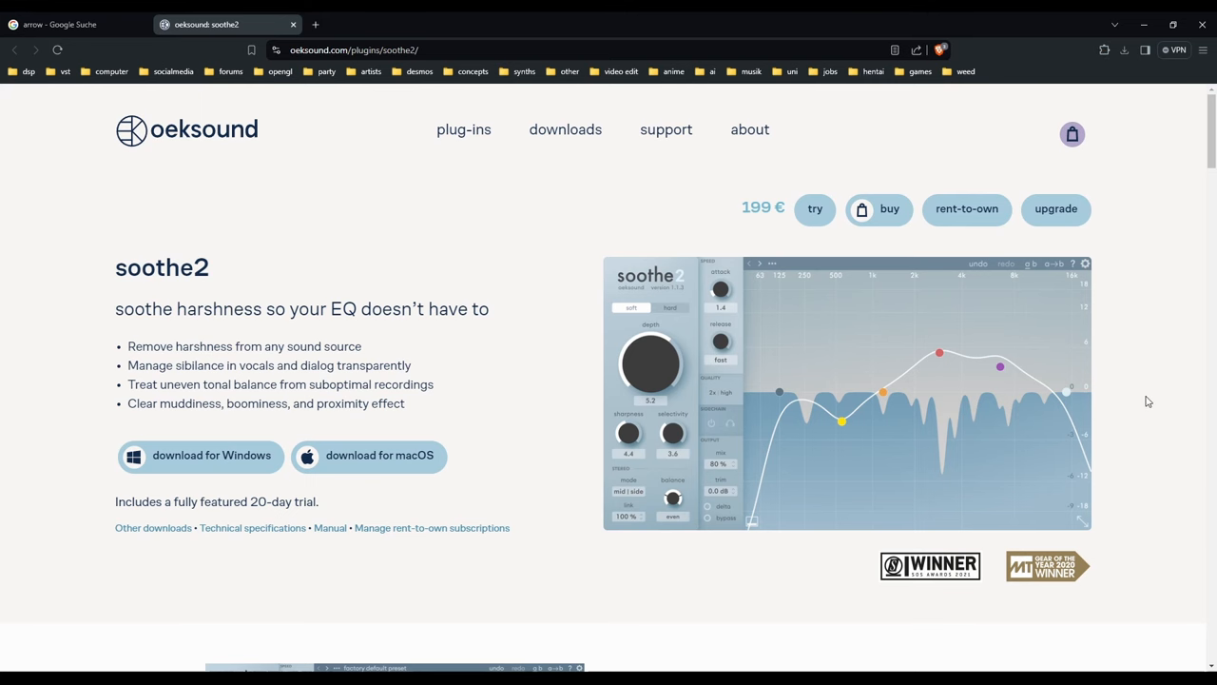